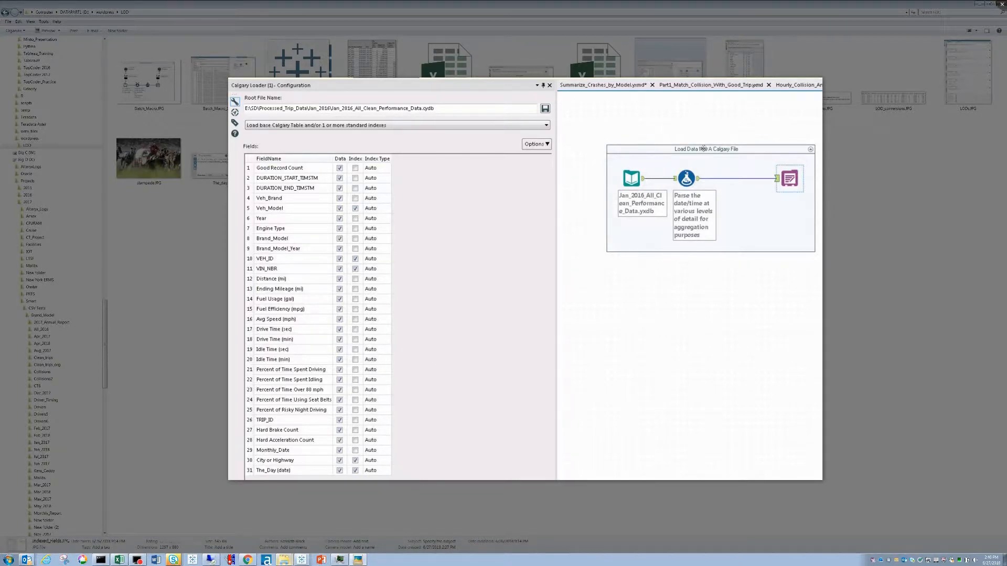
- Close the Calgary Loader configuration screenshot to return to the LOD folder
left_click(549, 85)
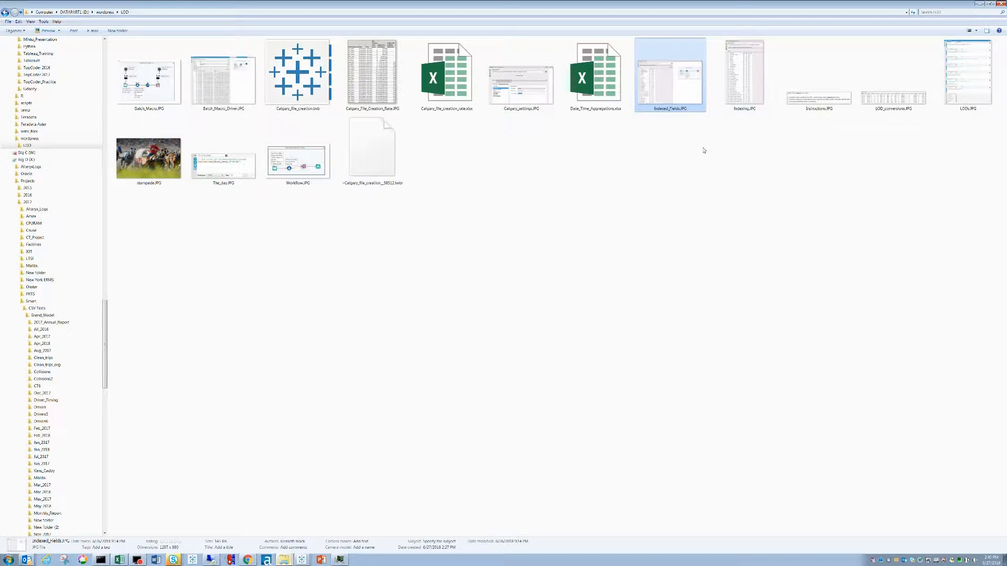
mouse_move(670, 95)
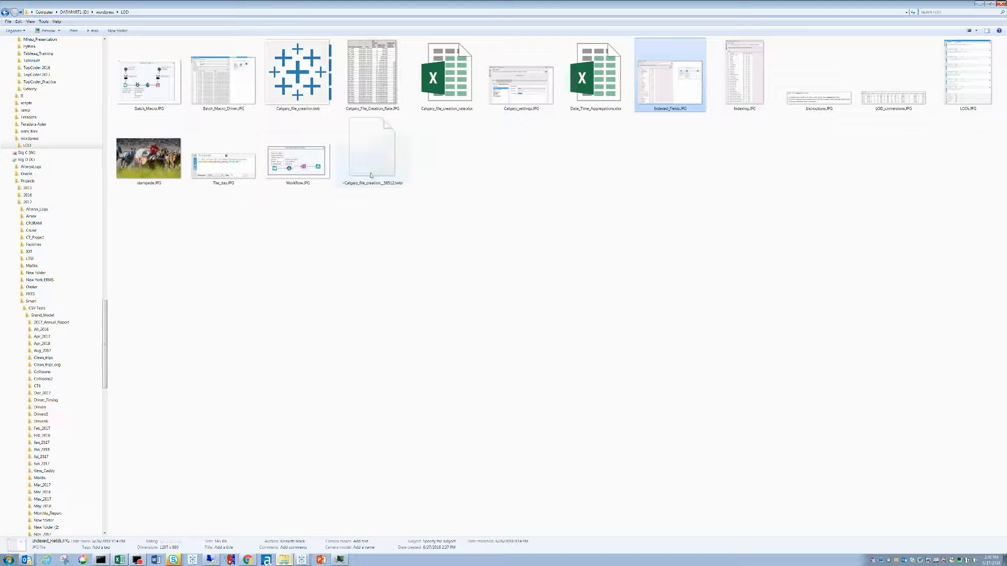
left_click(222, 73)
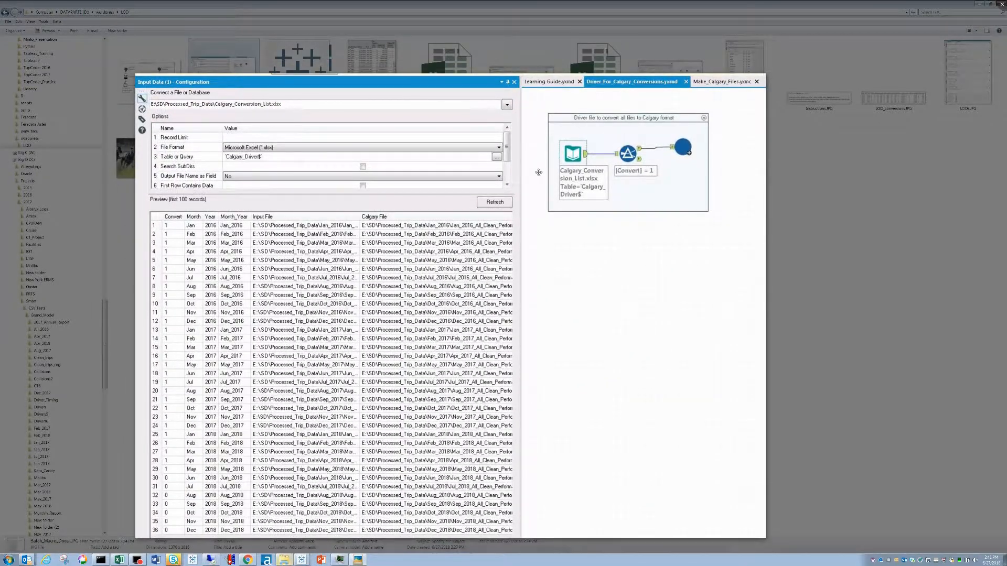
mouse_move(577, 138)
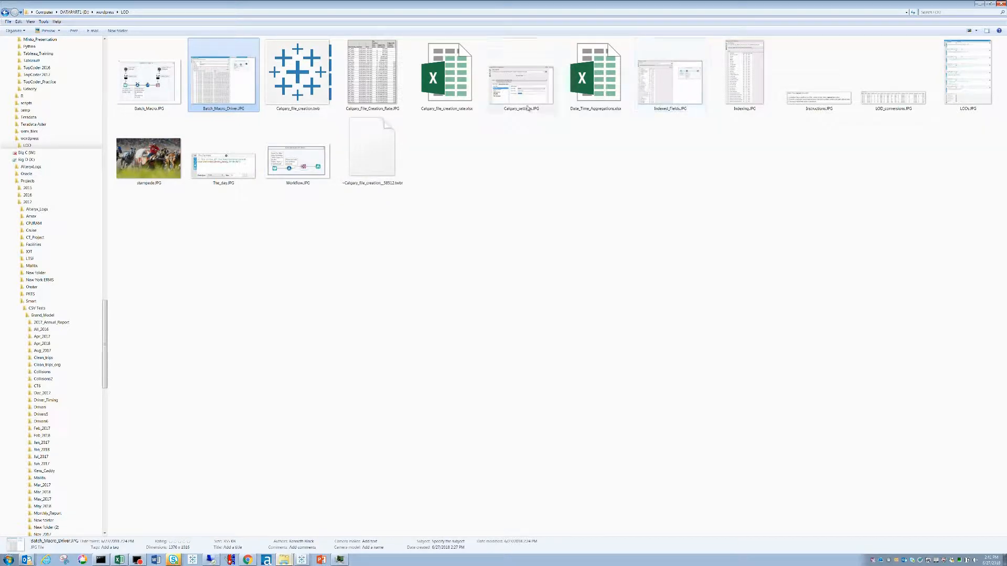
- Open Batch_Macro.JPG showing the yxdb-to-Calgary loading workflow in Photo Viewer
double_click(146, 74)
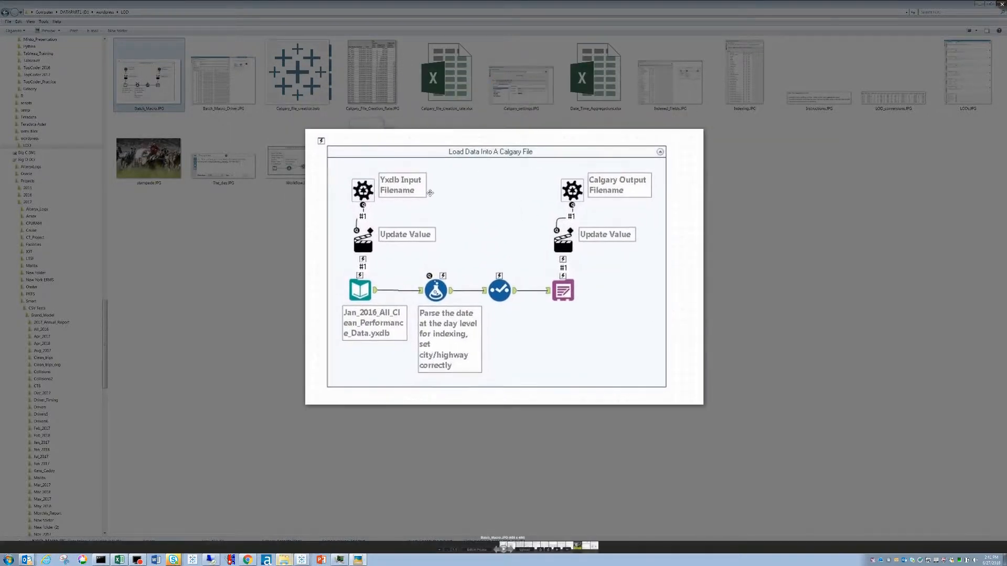
mouse_move(369, 173)
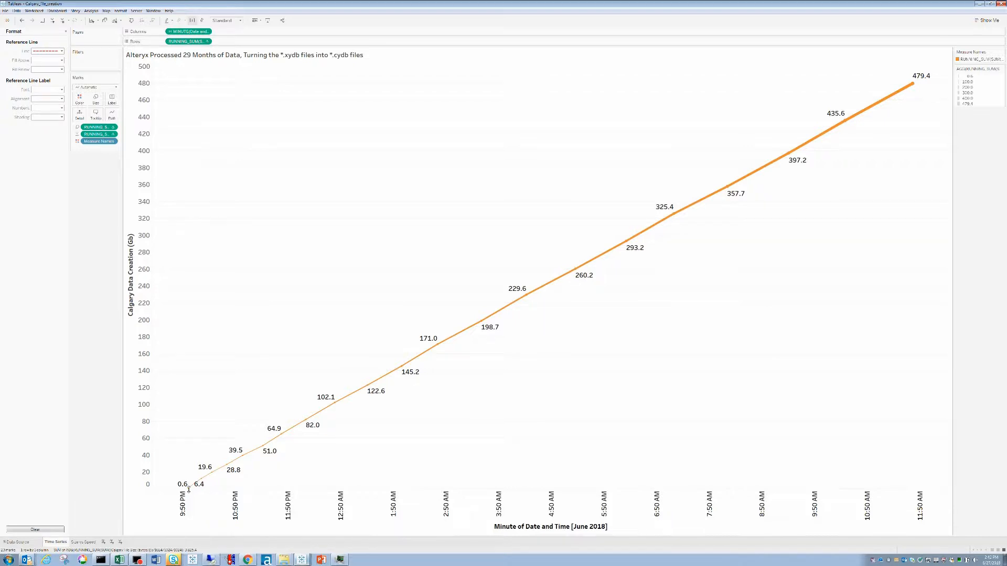
mouse_move(316, 446)
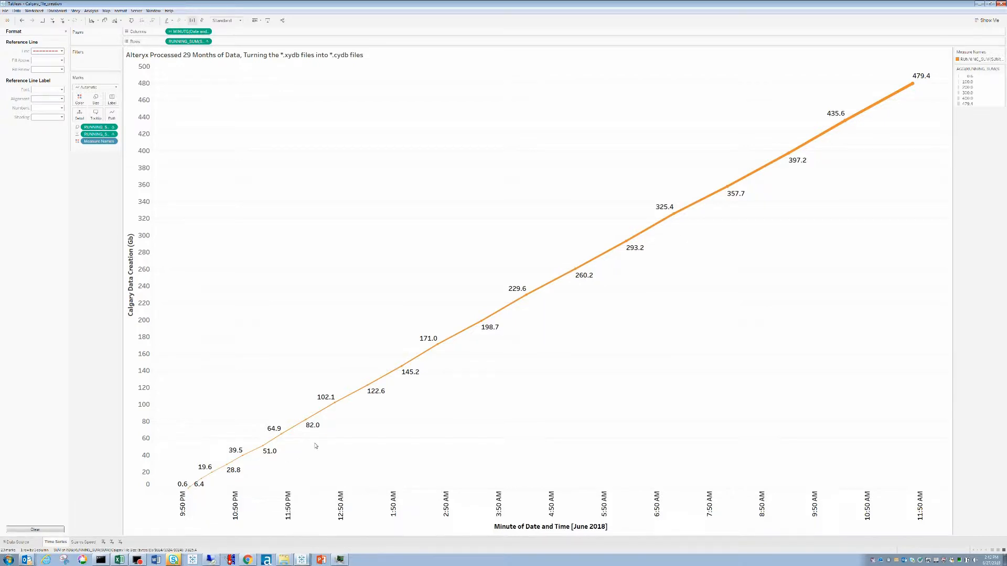
mouse_move(657, 224)
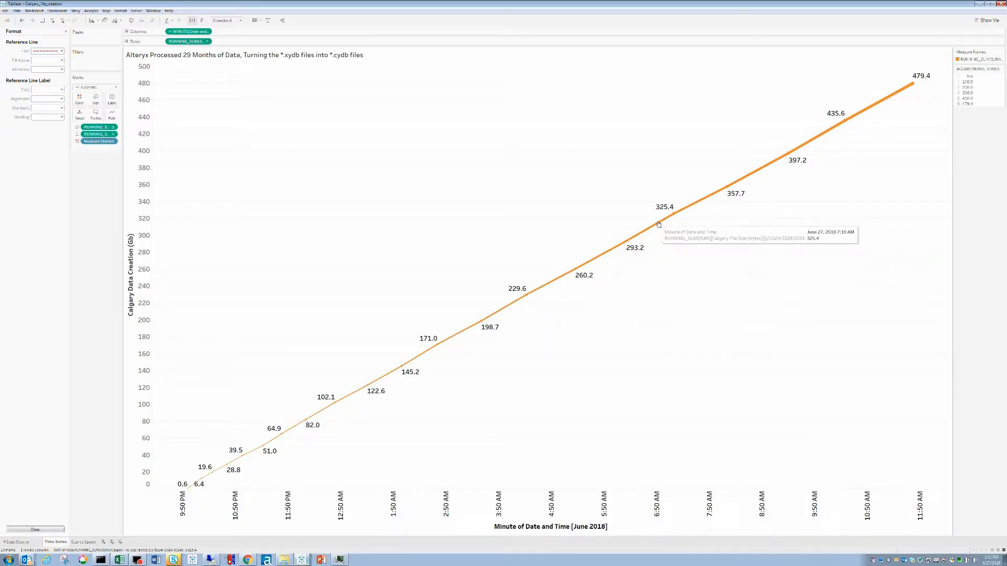
mouse_move(912, 91)
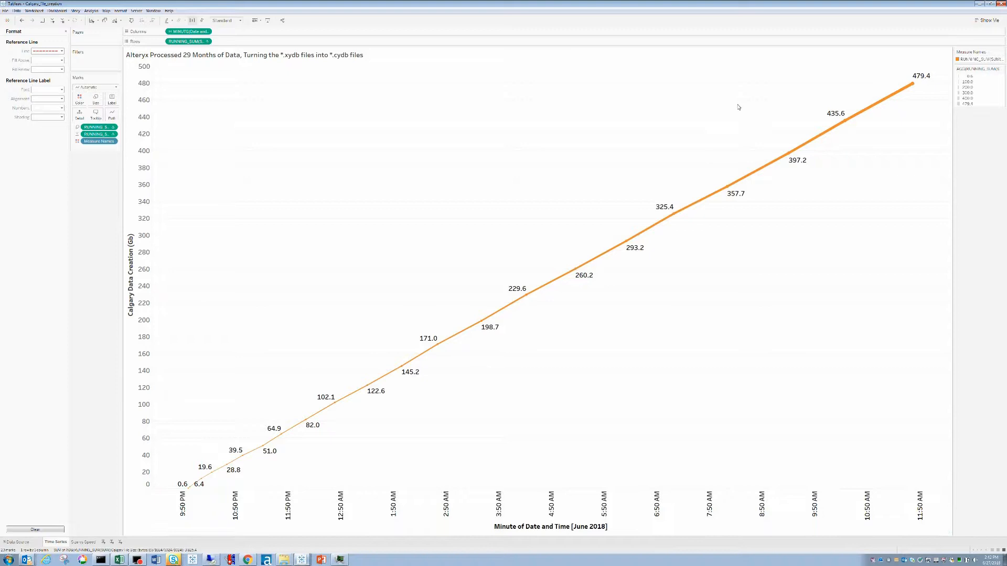
mouse_move(912, 85)
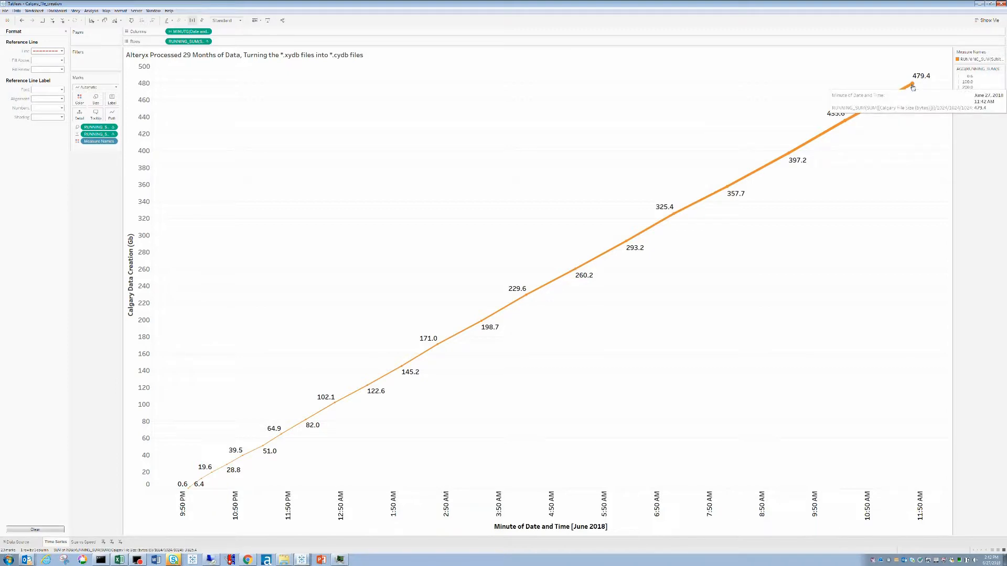
mouse_move(247, 460)
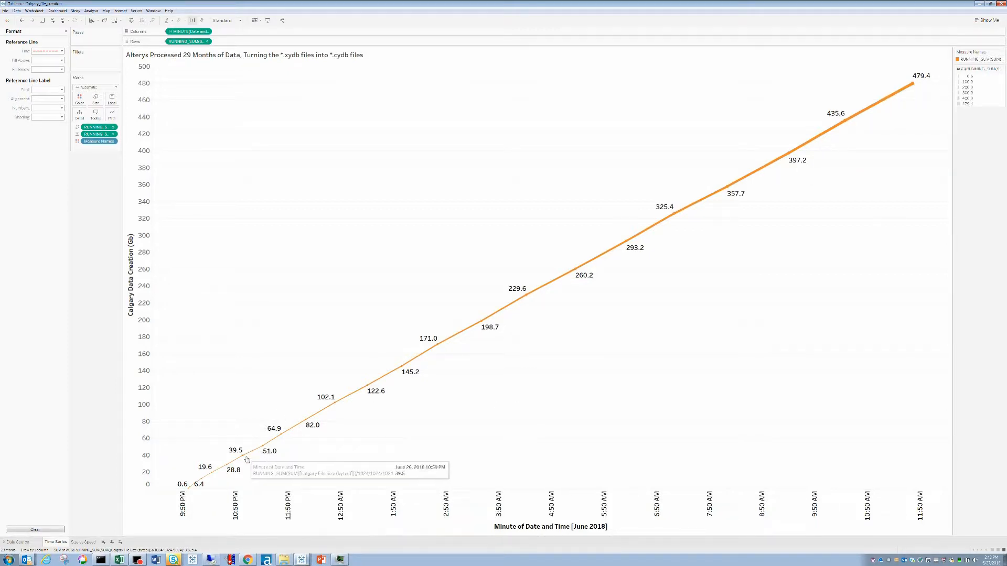
mouse_move(276, 435)
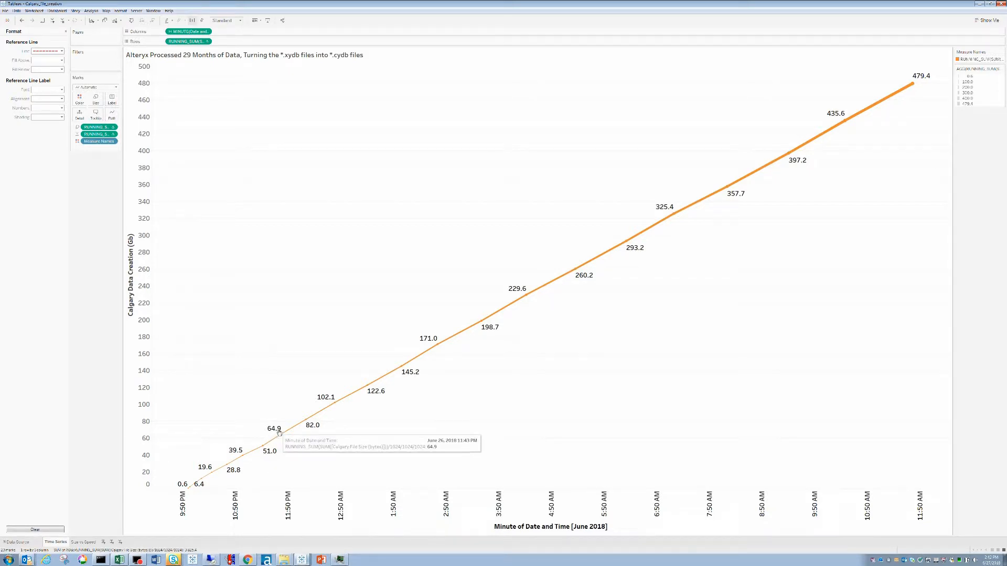
mouse_move(461, 327)
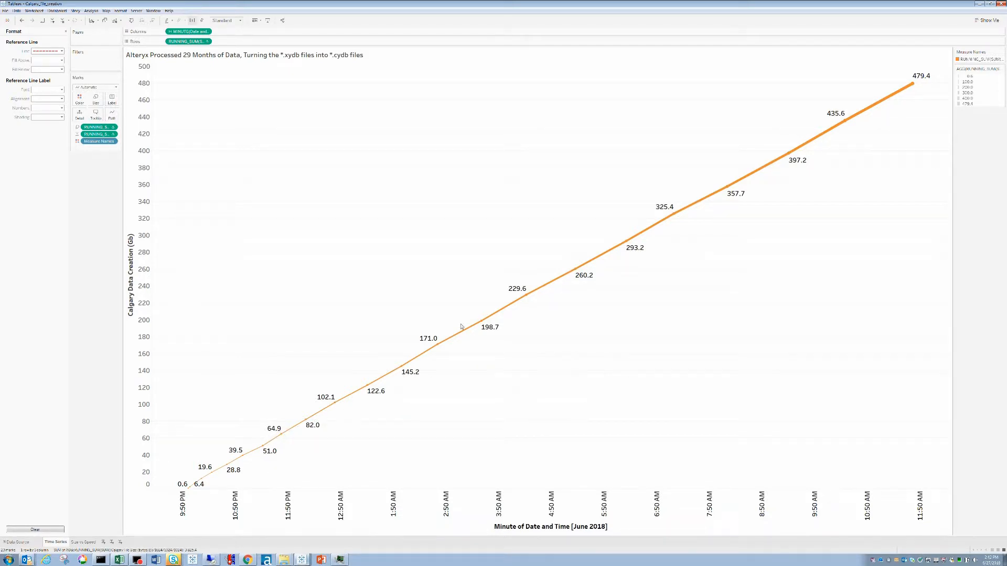
mouse_move(830, 173)
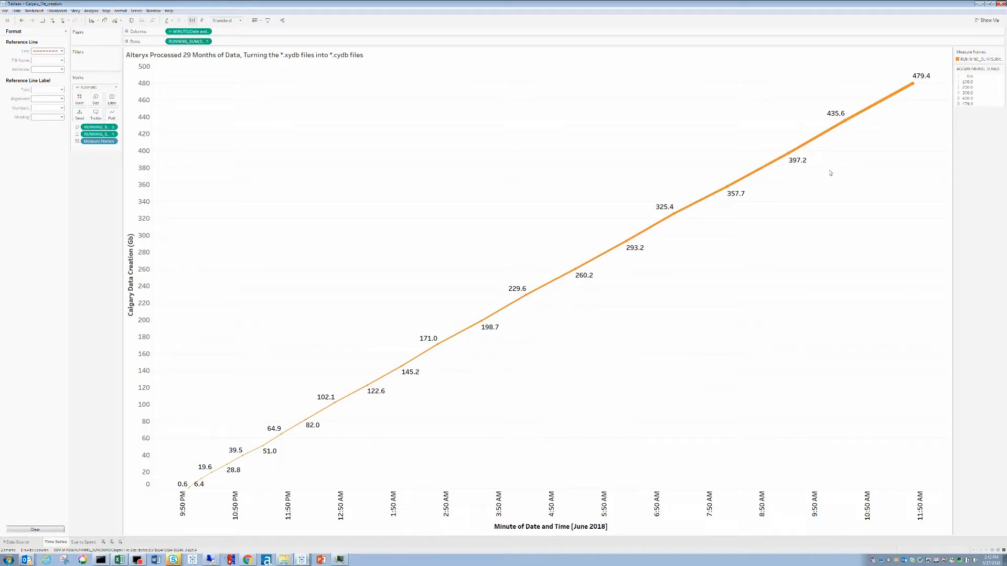
mouse_move(921, 87)
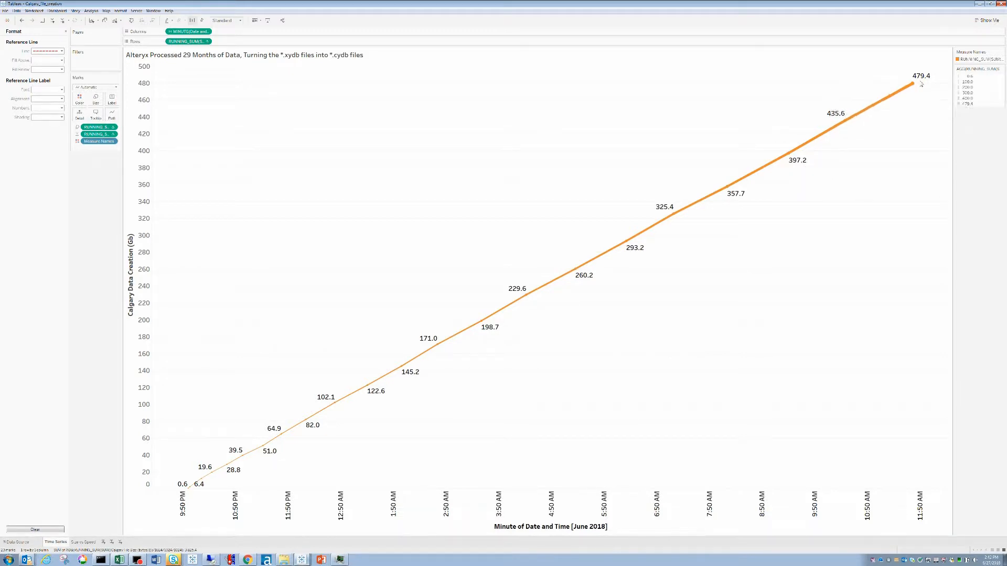
mouse_move(851, 118)
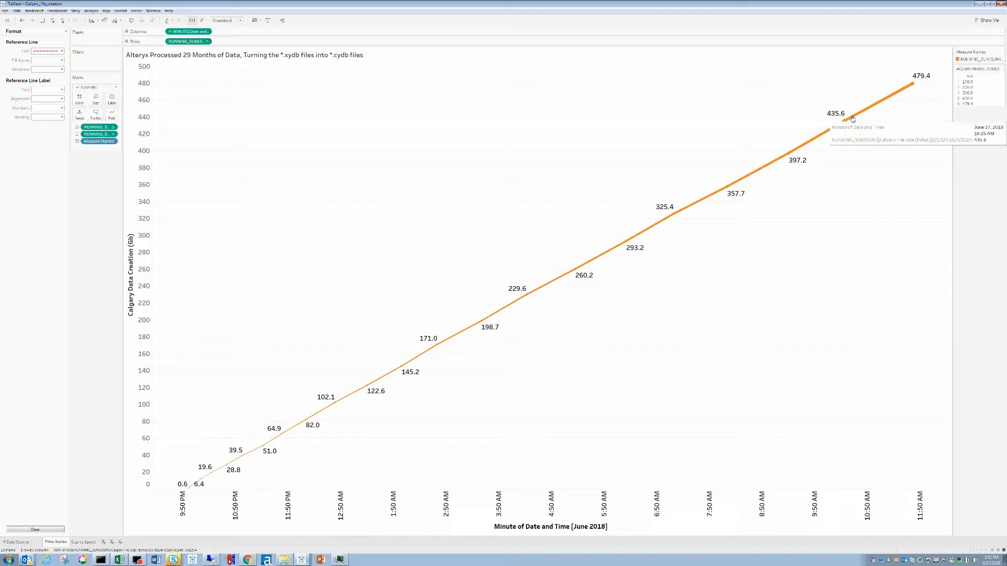
mouse_move(831, 207)
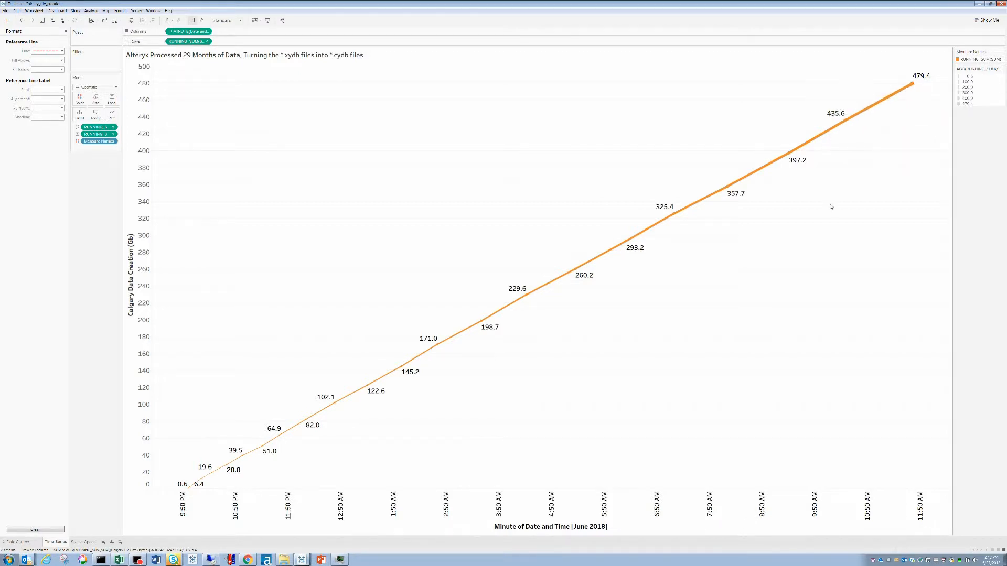
mouse_move(44, 516)
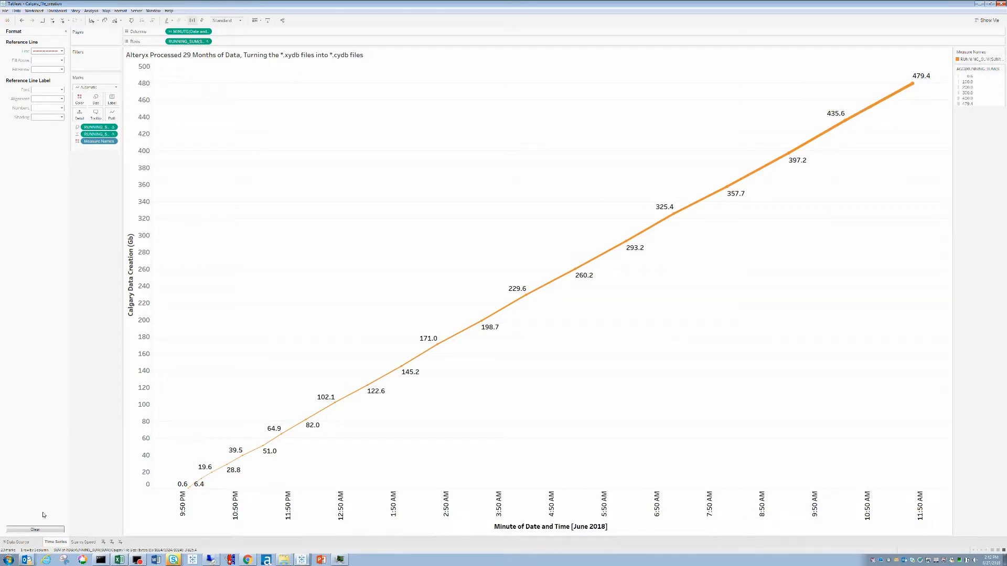
- Switch to the Size vs Speed sheet showing the 628.0 Mb/min average
left_click(83, 542)
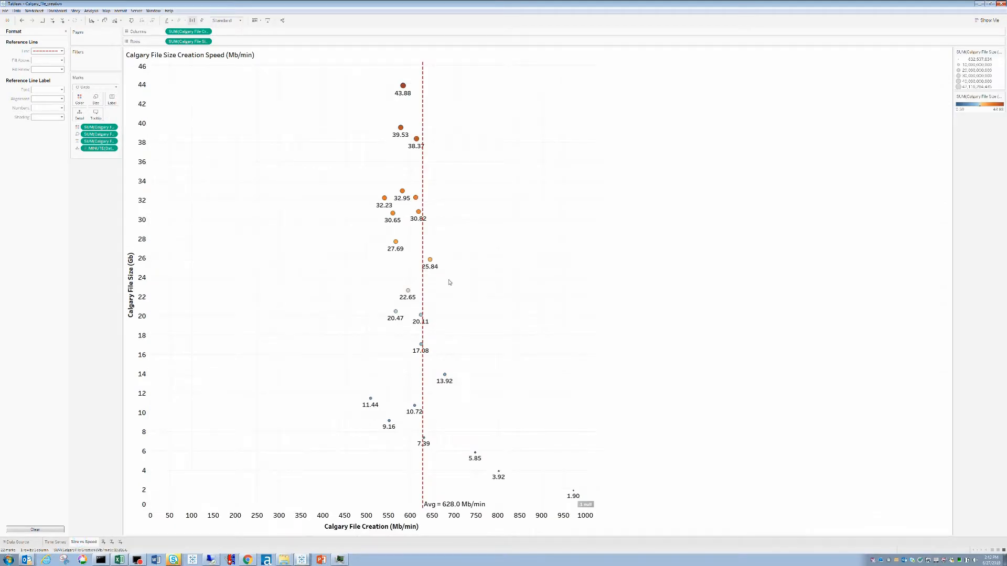
mouse_move(490, 412)
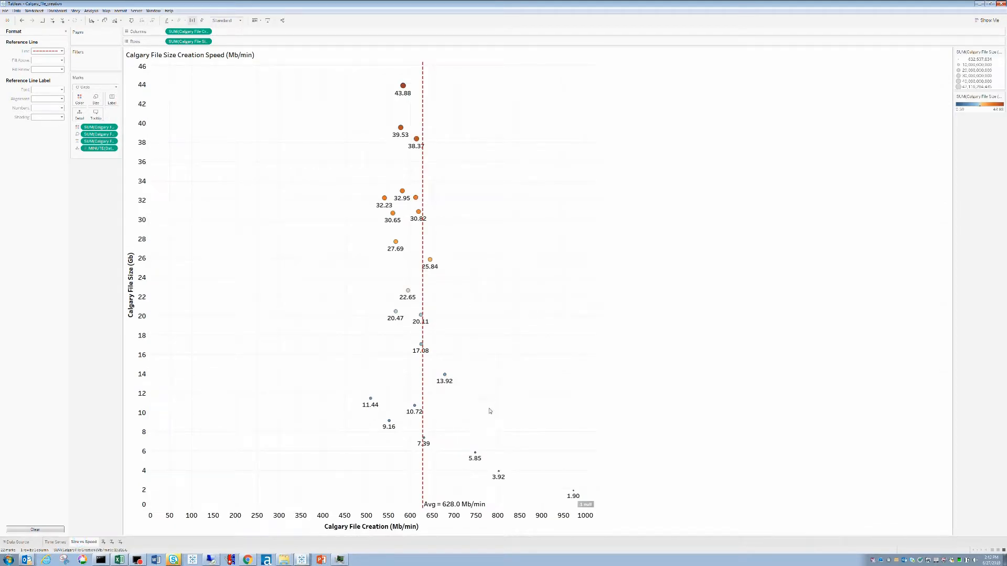
mouse_move(157, 232)
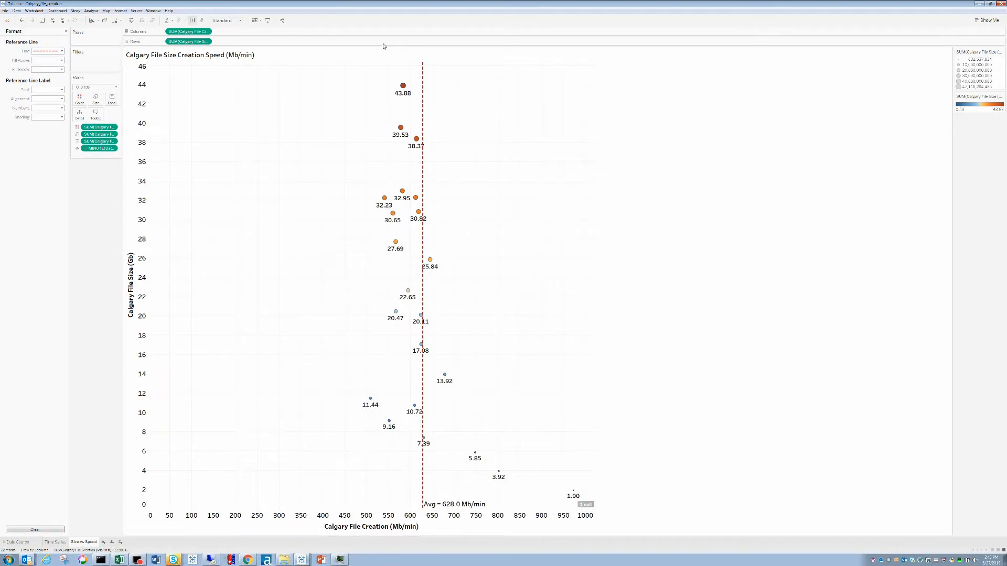
mouse_move(403, 85)
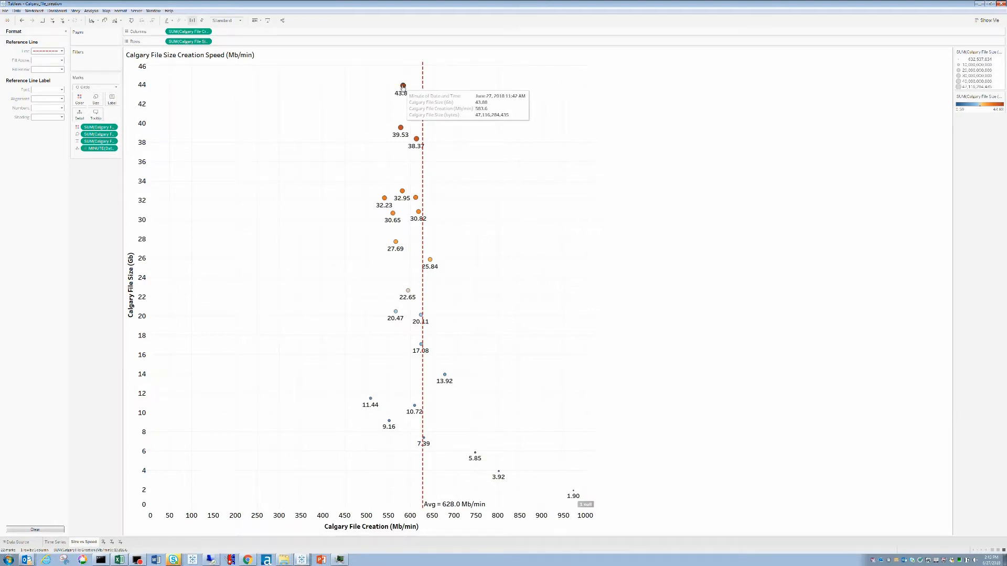
mouse_move(573, 494)
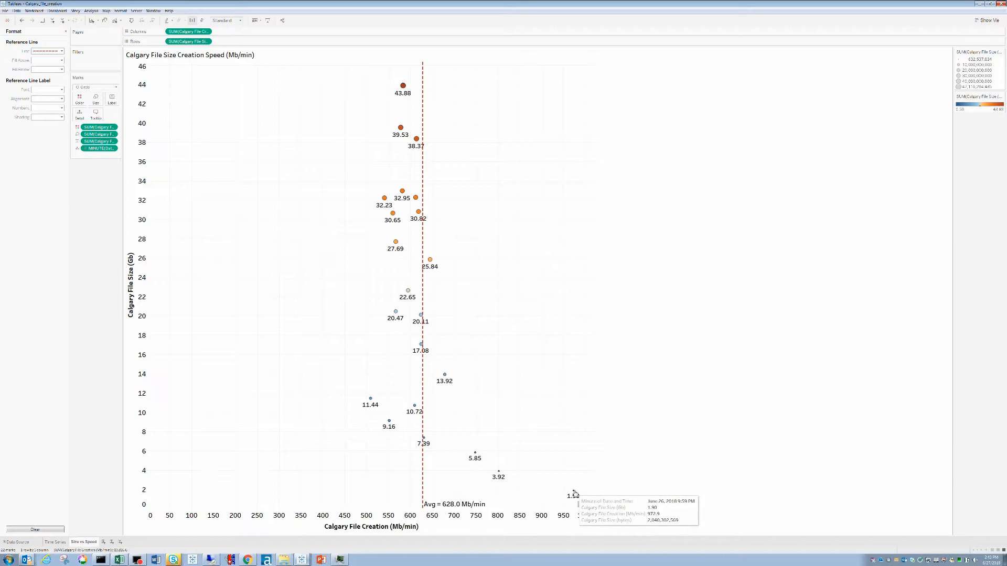
mouse_move(552, 484)
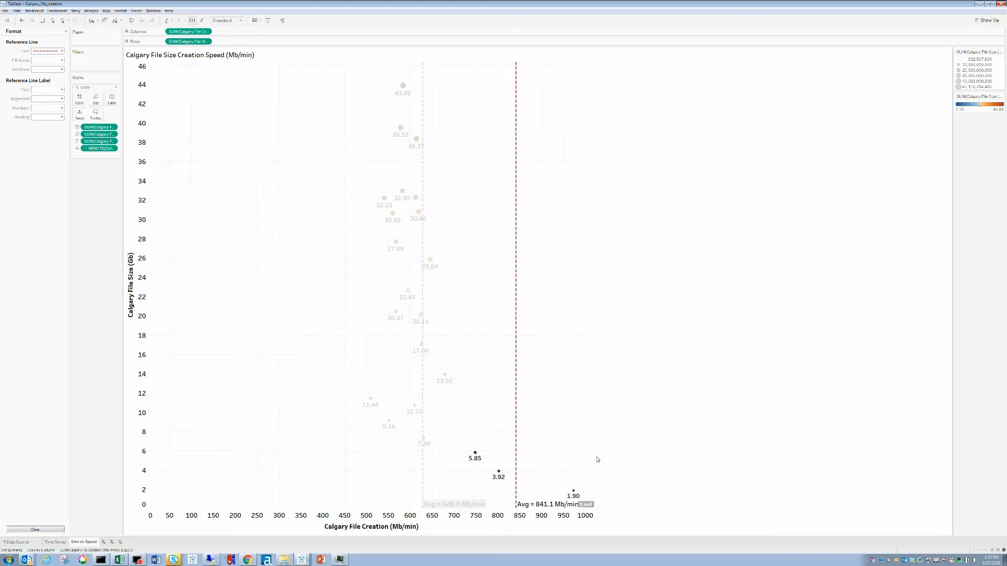
mouse_move(369, 99)
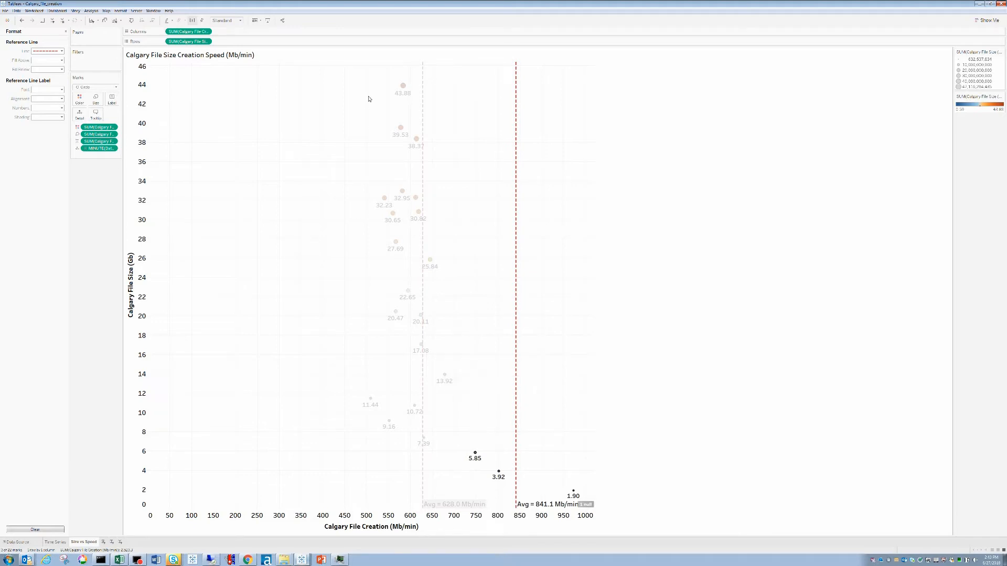
- Select the 7.39–43.88 GB files so the average updates to 594.4 Mb/min
left_click_drag(352, 66, 450, 465)
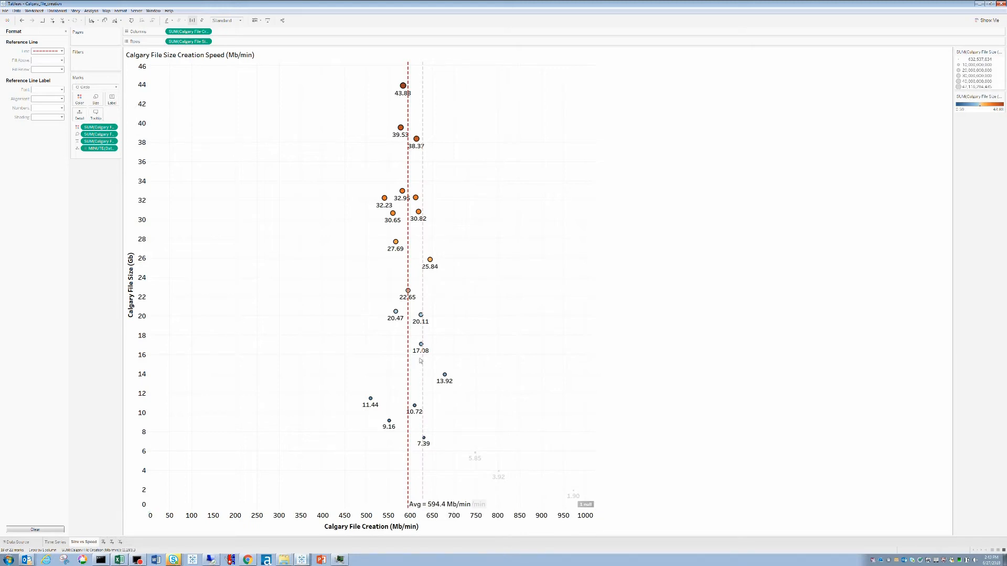
mouse_move(420, 100)
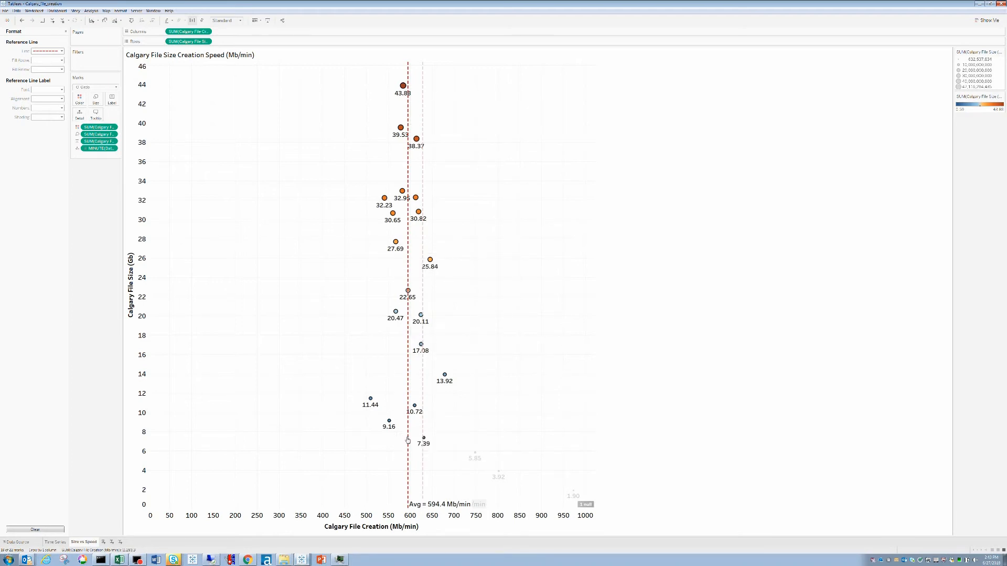
mouse_move(422, 104)
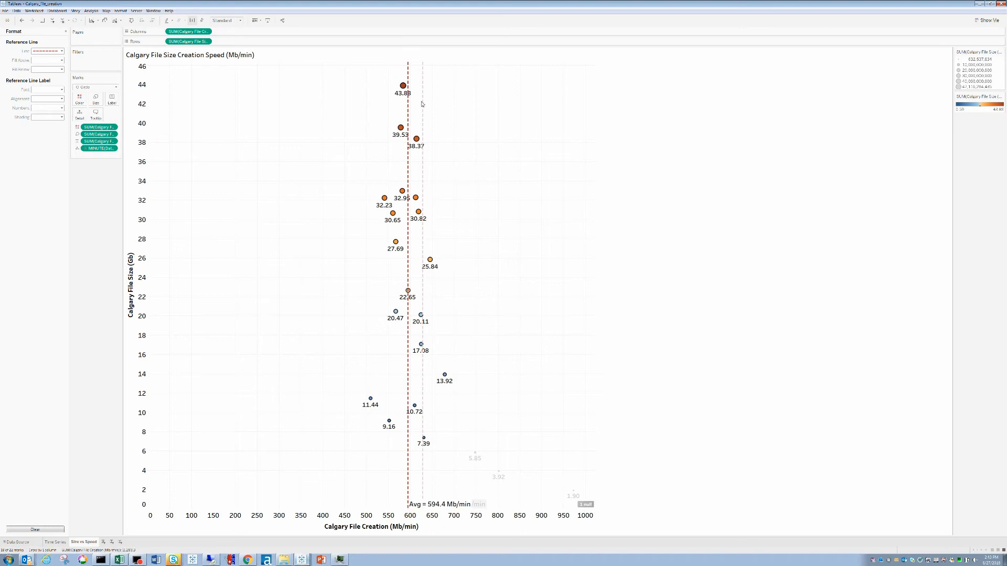
mouse_move(546, 134)
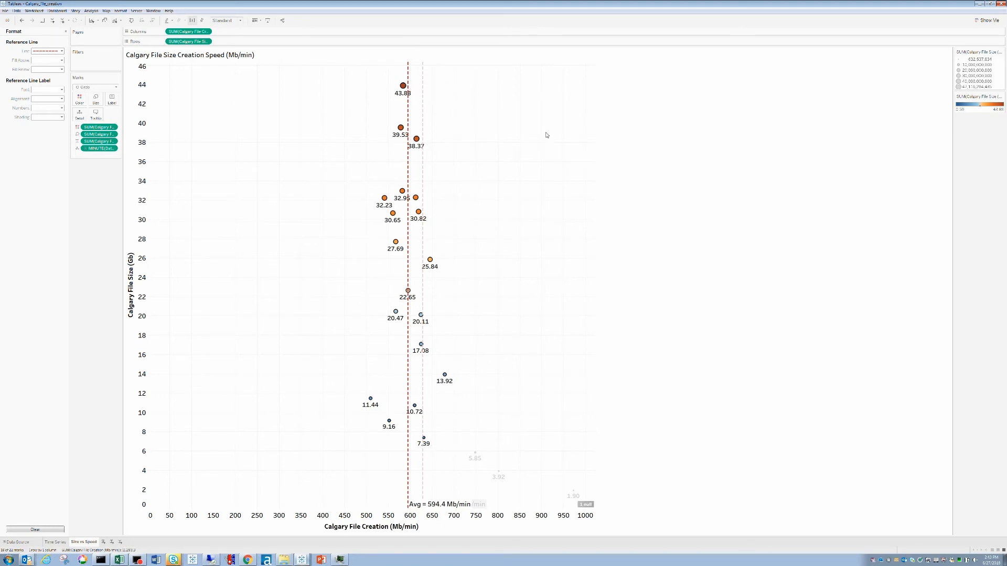
mouse_move(383, 79)
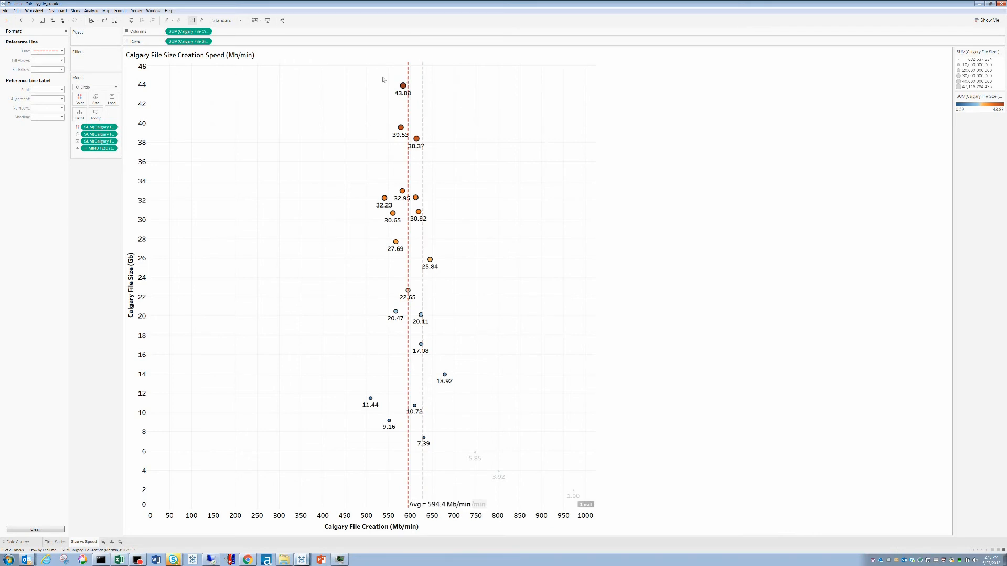
mouse_move(444, 188)
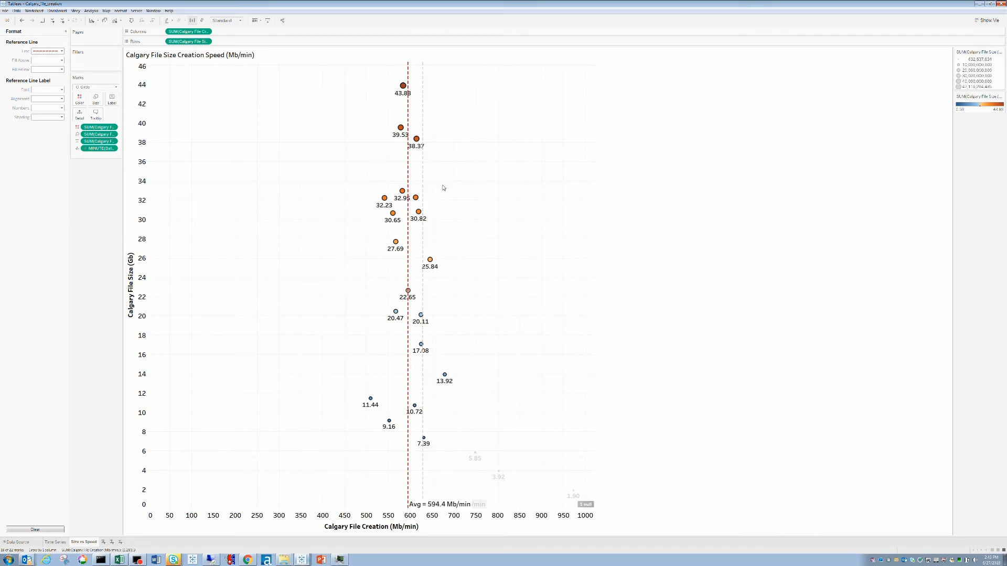